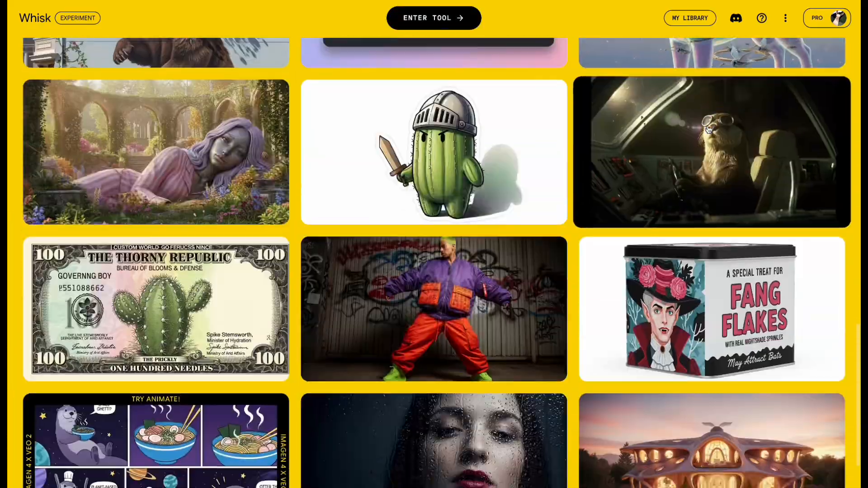
Enter the image tool, try a generation and the square and portrait aspect-ratio choices
{"action": "left_click", "coordinate": [434, 17]}
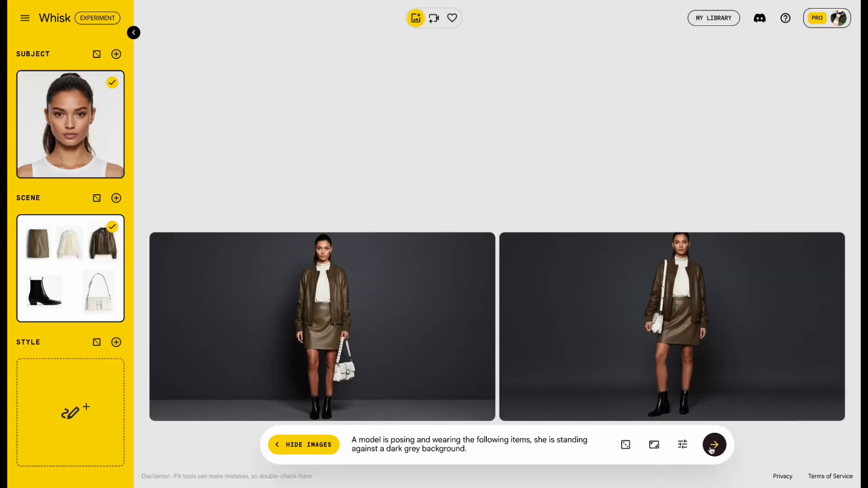
{"action": "left_click", "coordinate": [434, 18]}
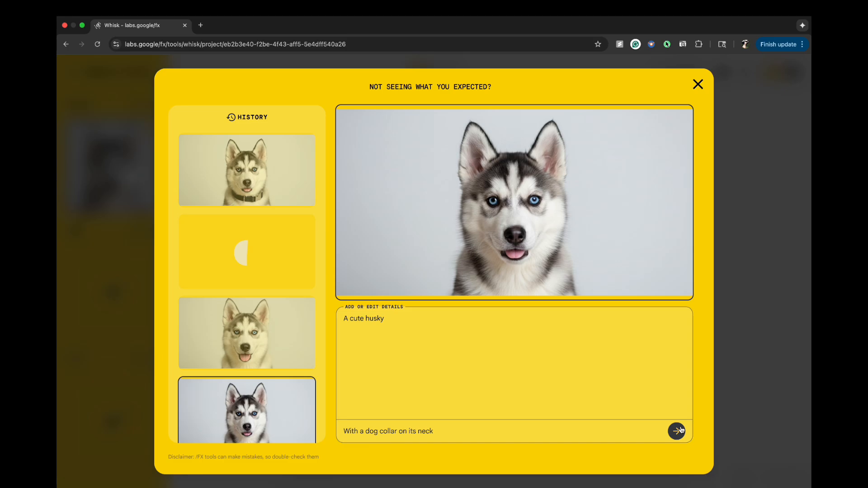
{"action": "left_click", "coordinate": [698, 84]}
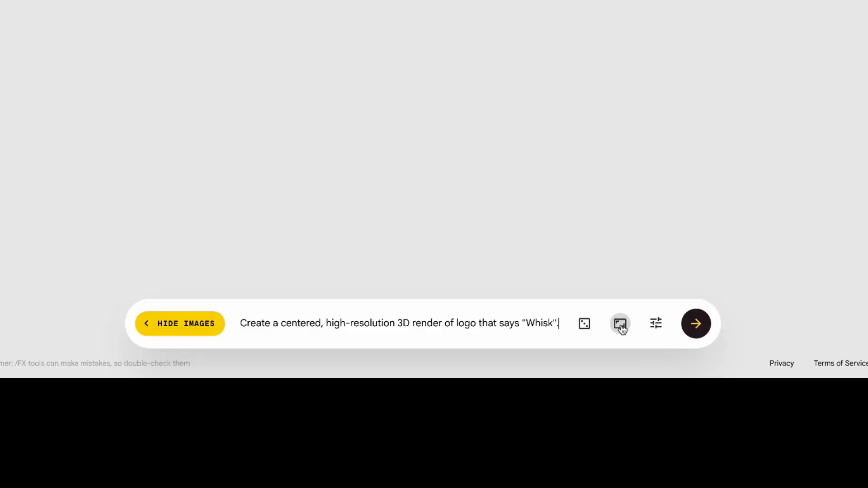
{"action": "left_click", "coordinate": [620, 324]}
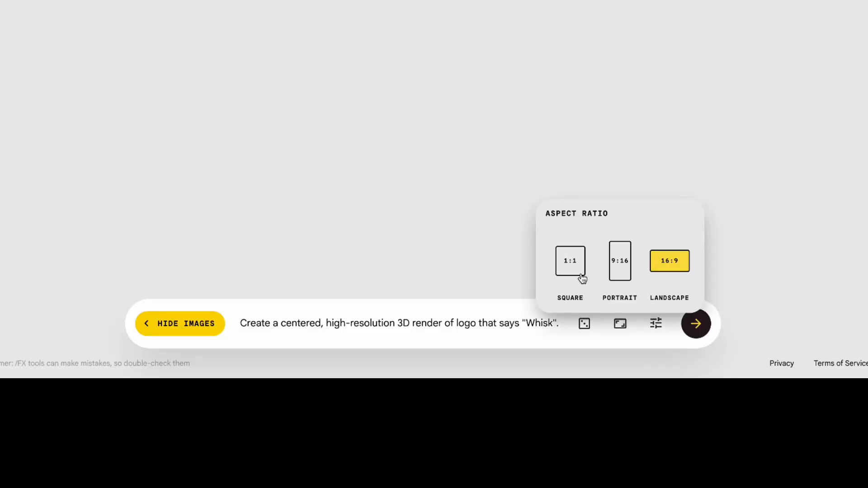
{"action": "left_click", "coordinate": [570, 261]}
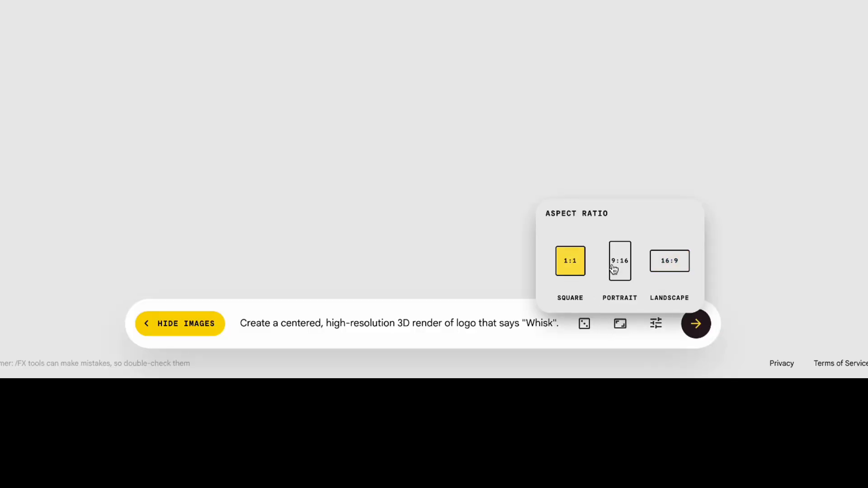
{"action": "left_click", "coordinate": [670, 261]}
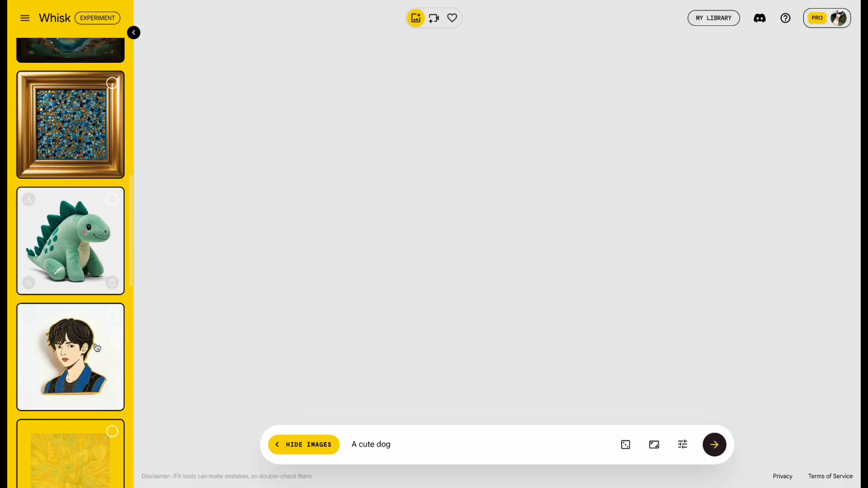
{"action": "scroll", "scroll_direction": "down", "scroll_amount": 3}
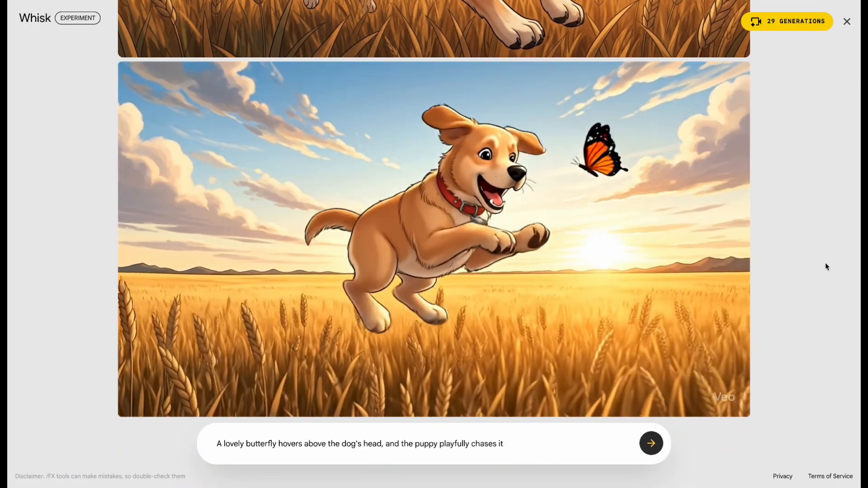
Re-enter the tool and expand Add Images to show empty Subject, Scene and Style slots
{"action": "left_click", "coordinate": [847, 21]}
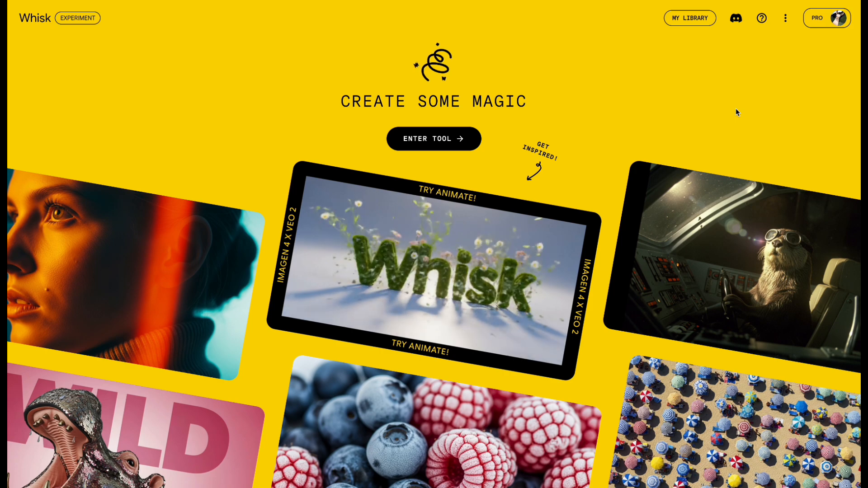
{"action": "left_click", "coordinate": [433, 138]}
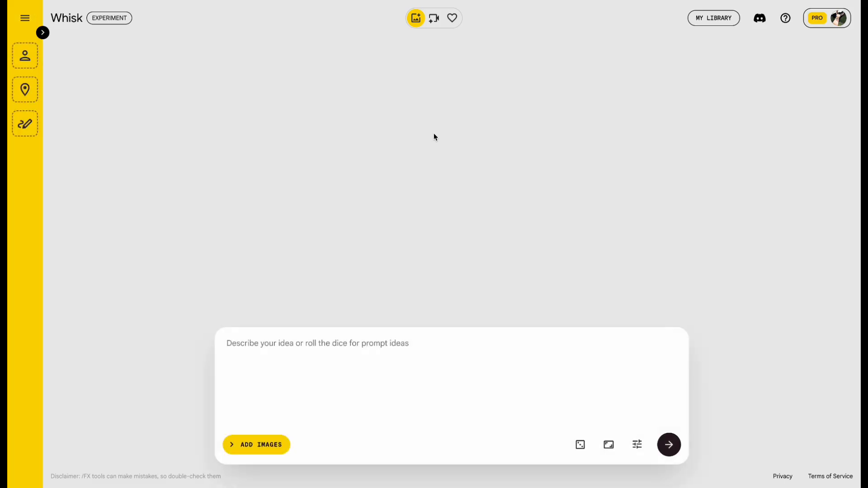
{"action": "left_click", "coordinate": [256, 445]}
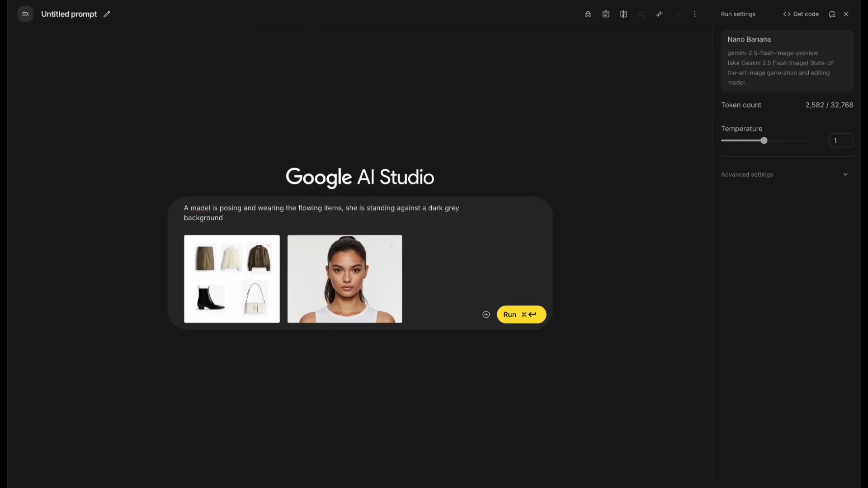
{"action": "left_click", "coordinate": [521, 314]}
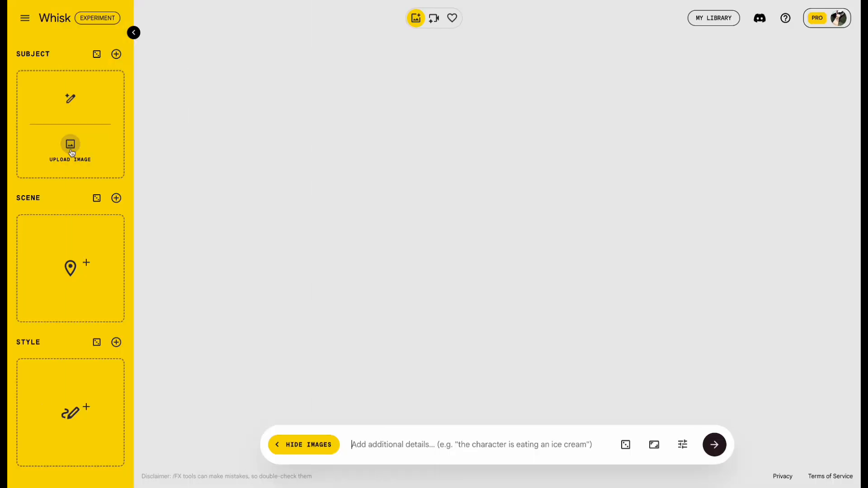
Use the model portrait as Subject, the outfit collage as Scene, with the dark-grey-backdrop prompt
{"action": "left_click", "coordinate": [70, 144]}
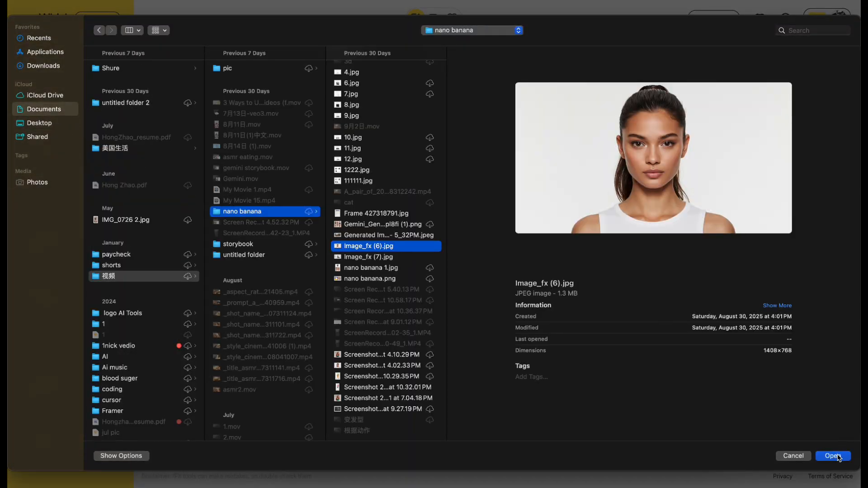
{"action": "left_click", "coordinate": [833, 456]}
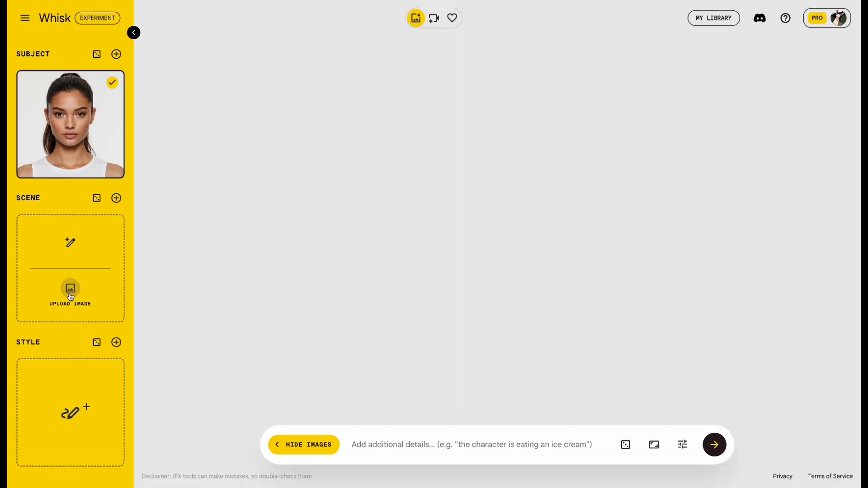
{"action": "left_click", "coordinate": [70, 289]}
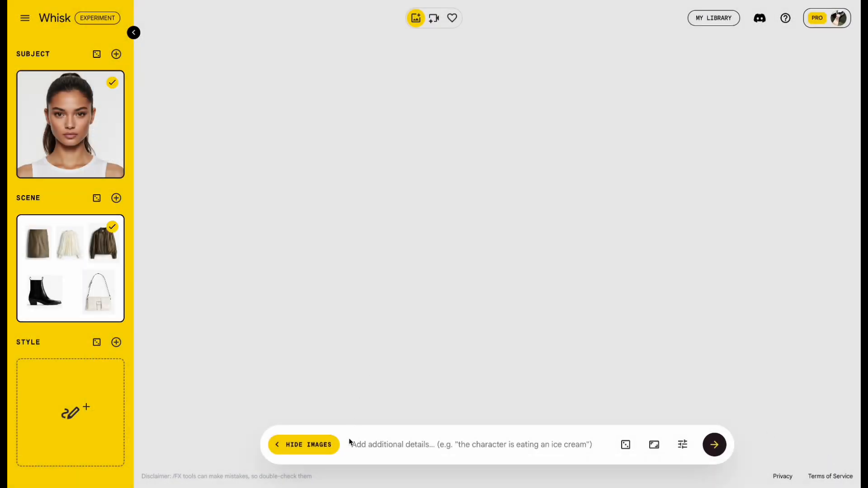
{"action": "type", "text": "A model is posing and wearing the following items, she is standing against a dark grey background."}
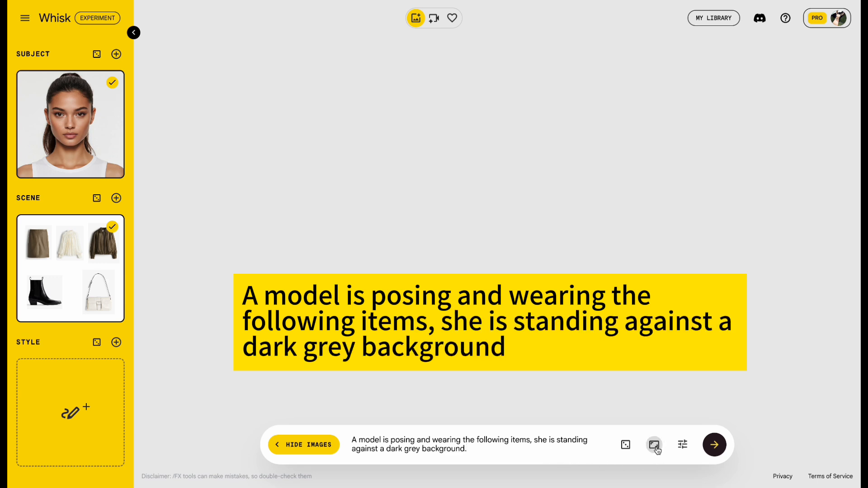
Generate the outfit images in landscape, then switch to 9:16 portrait and regenerate
{"action": "left_click", "coordinate": [654, 445]}
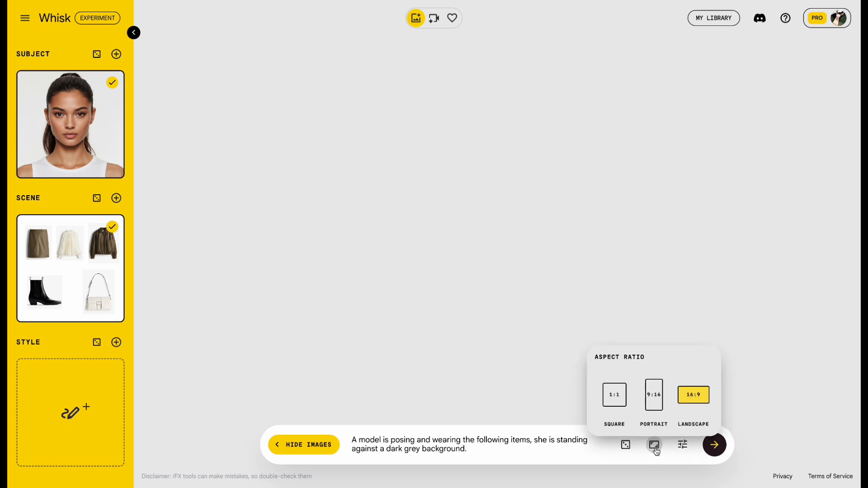
{"action": "left_click", "coordinate": [713, 446]}
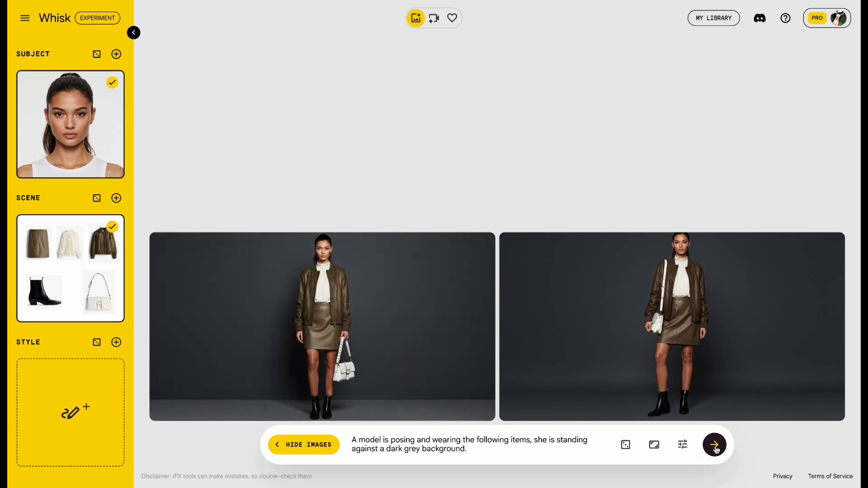
{"action": "left_click", "coordinate": [652, 446]}
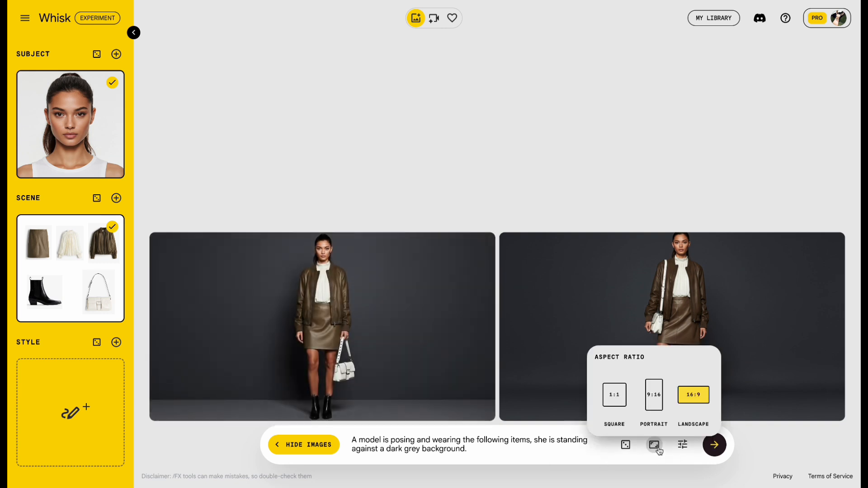
{"action": "left_click", "coordinate": [653, 396]}
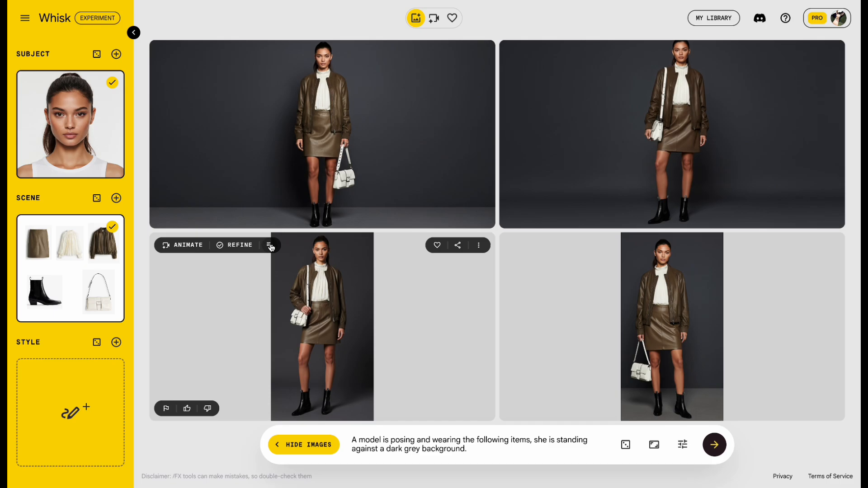
Request an edit on a portrait result: red bag and sunglasses on the model
{"action": "left_click", "coordinate": [269, 245]}
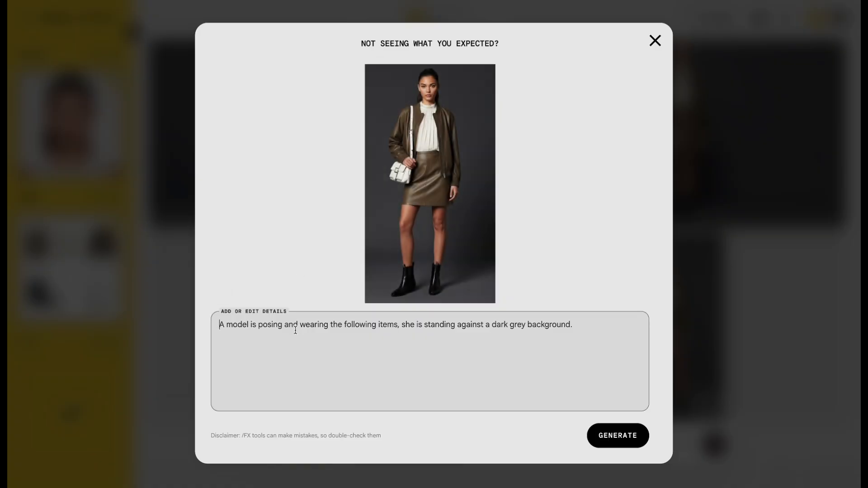
{"action": "type", "text": "Change the bag to red and add a pair of sunglasses to the model."}
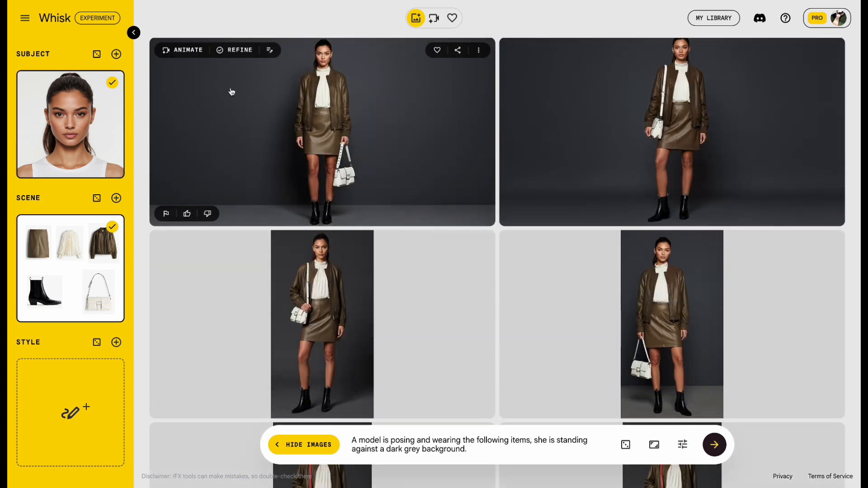
{"action": "mouse_move", "coordinate": [177, 53]}
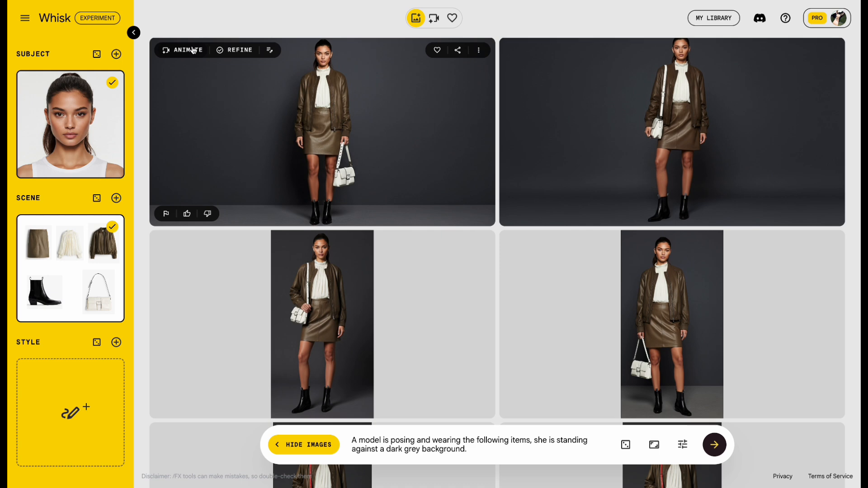
Animate the olive-leather outfit image with the runway-walk forward-tracking camera prompt
{"action": "left_click", "coordinate": [184, 50]}
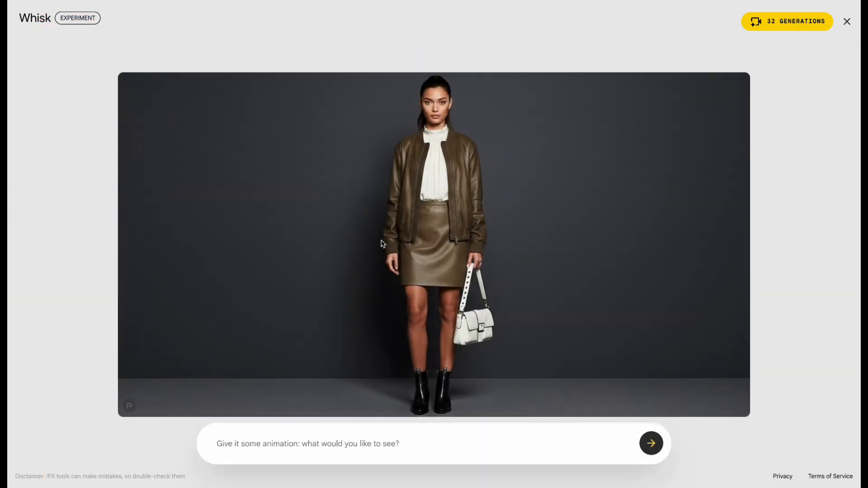
{"action": "left_click", "coordinate": [273, 444]}
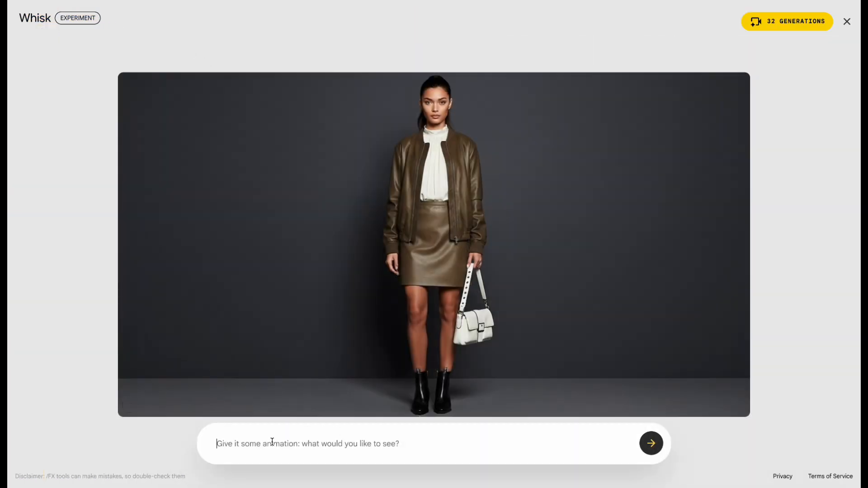
{"action": "type", "text": "The model is showcasing in front of the camera"}
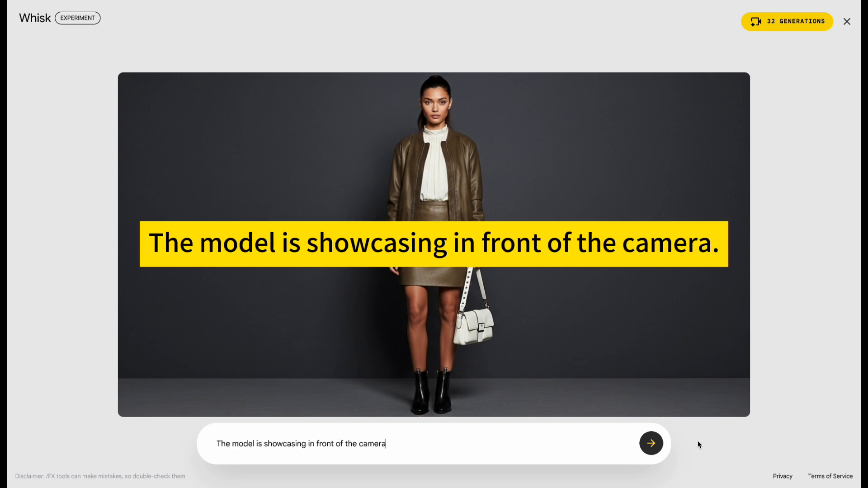
{"action": "left_click", "coordinate": [651, 444]}
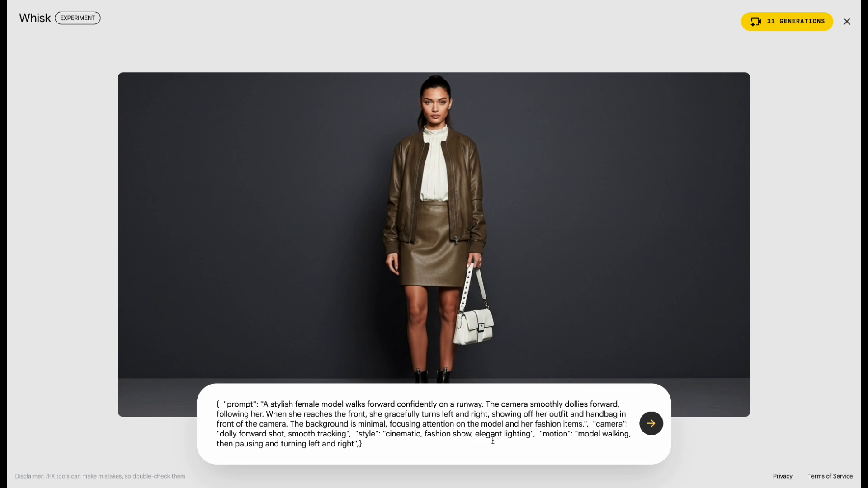
{"action": "left_click", "coordinate": [651, 424]}
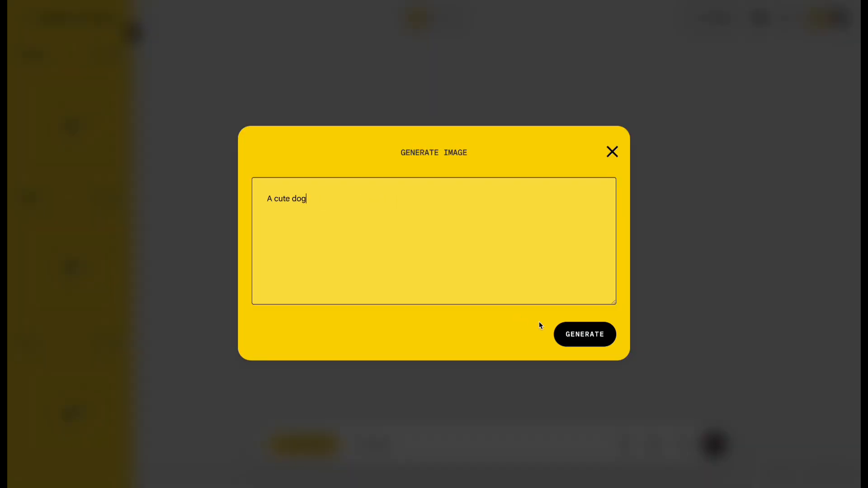
Generate 'A cute dog' as the Subject image
{"action": "left_click", "coordinate": [585, 334]}
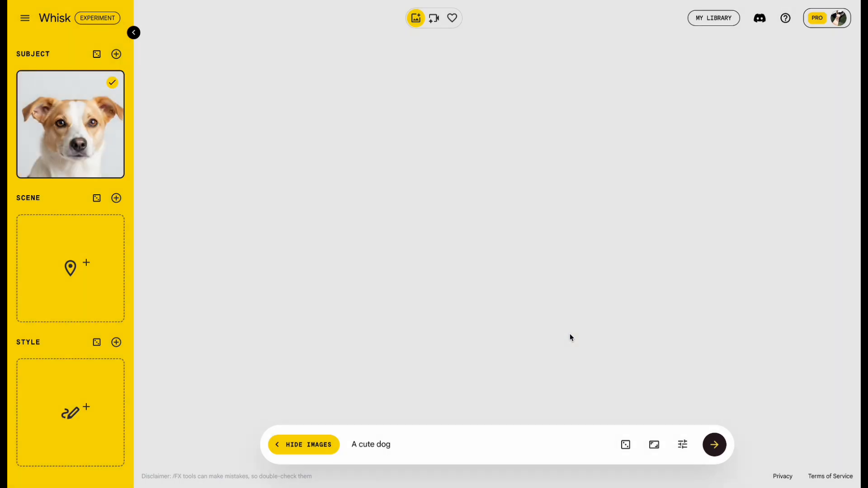
{"action": "mouse_move", "coordinate": [136, 139]}
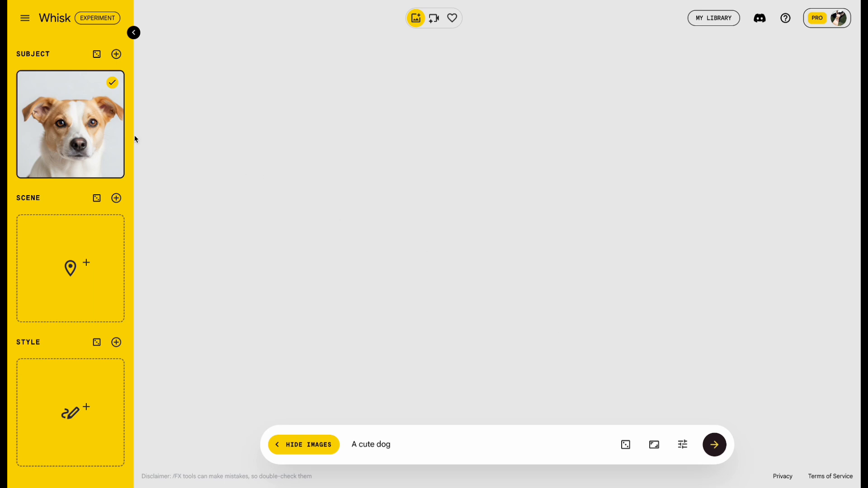
{"action": "mouse_move", "coordinate": [68, 125]}
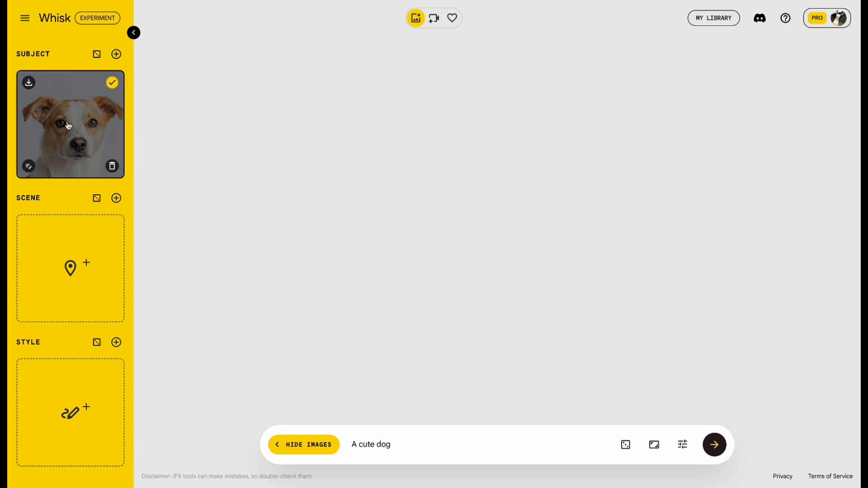
{"action": "left_click", "coordinate": [28, 166]}
{"action": "type", "text": "A cute h"}
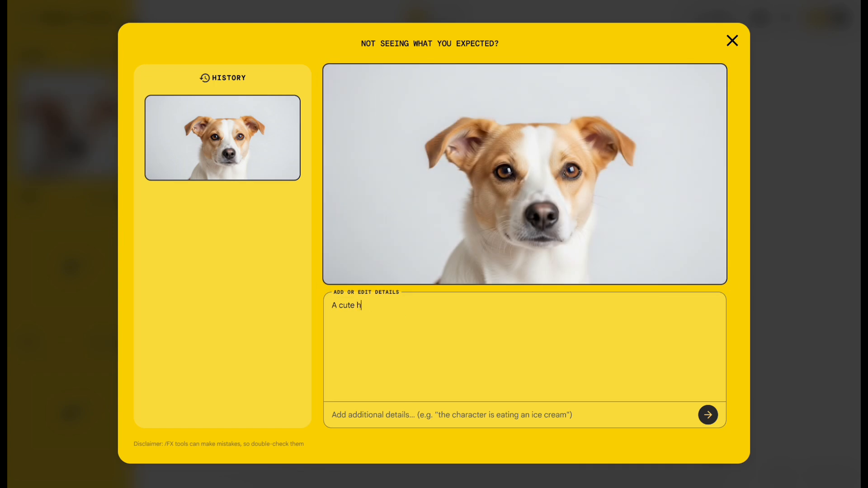
{"action": "type", "text": "usky"}
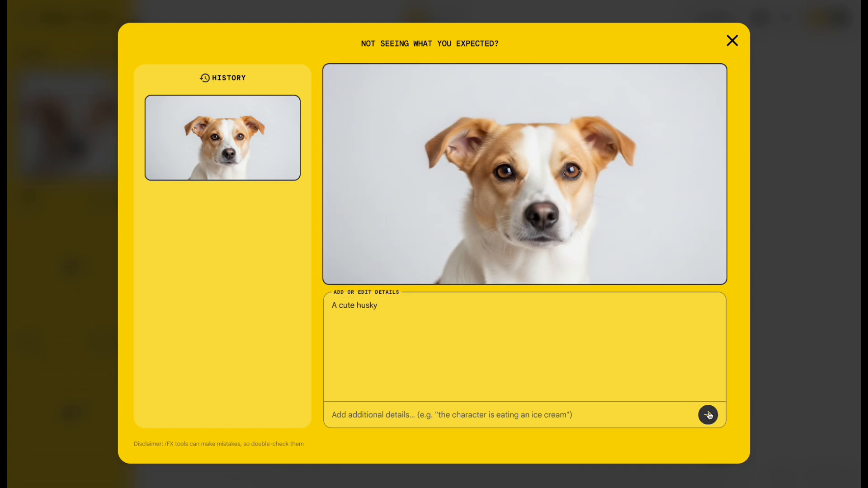
{"action": "left_click", "coordinate": [711, 415]}
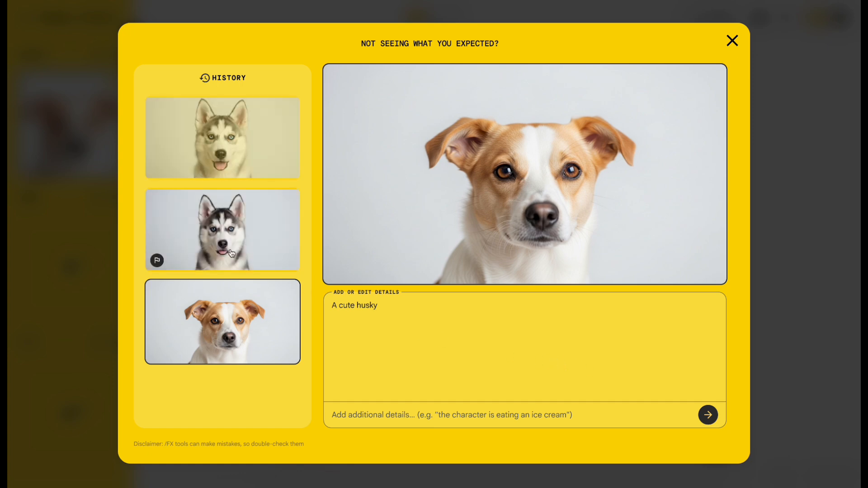
{"action": "left_click", "coordinate": [223, 230]}
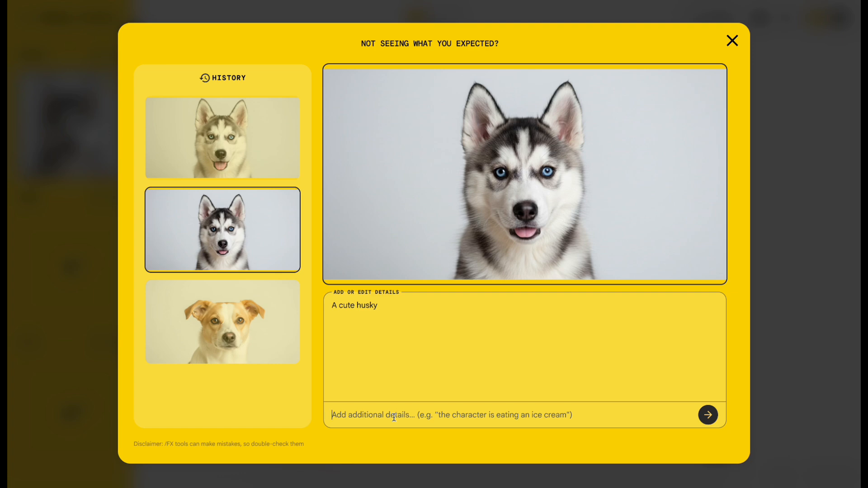
{"action": "type", "text": "With a dog collar on its neck"}
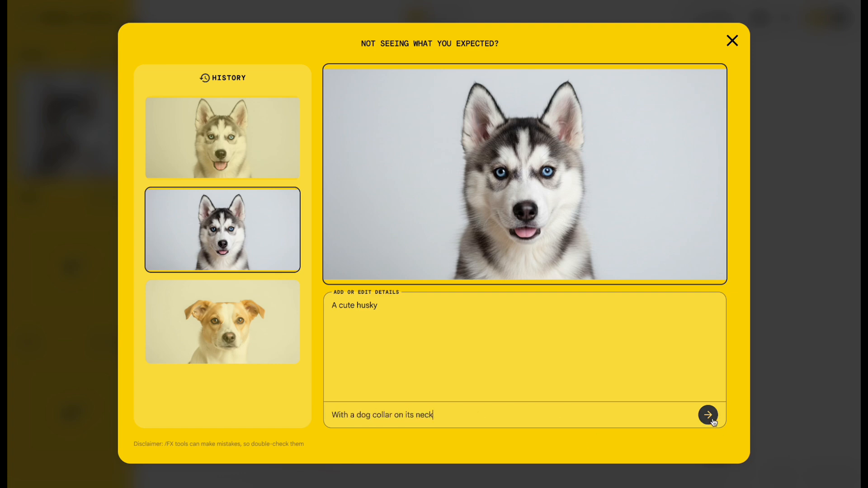
{"action": "left_click", "coordinate": [708, 414]}
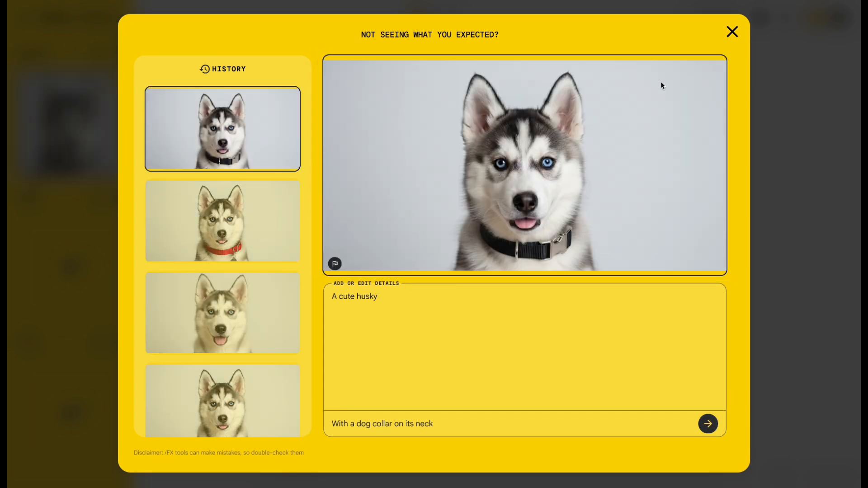
{"action": "left_click", "coordinate": [732, 32]}
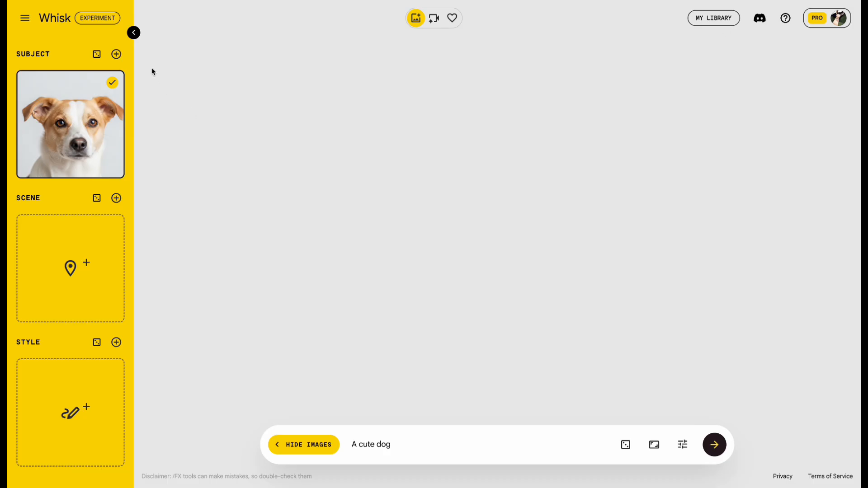
{"action": "left_click", "coordinate": [116, 51]}
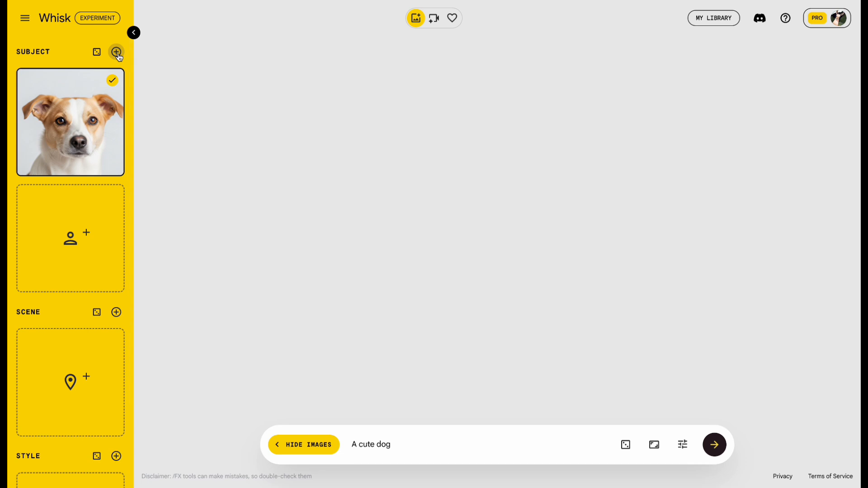
{"action": "left_click", "coordinate": [116, 51]}
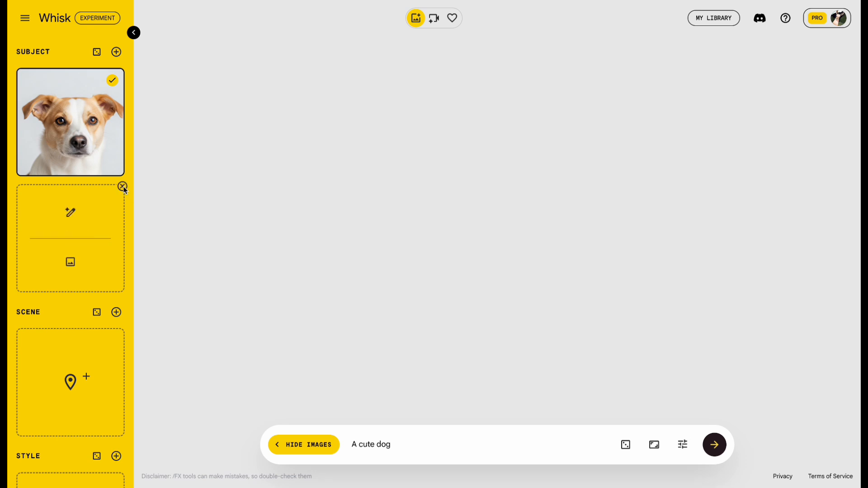
{"action": "left_click", "coordinate": [122, 186]}
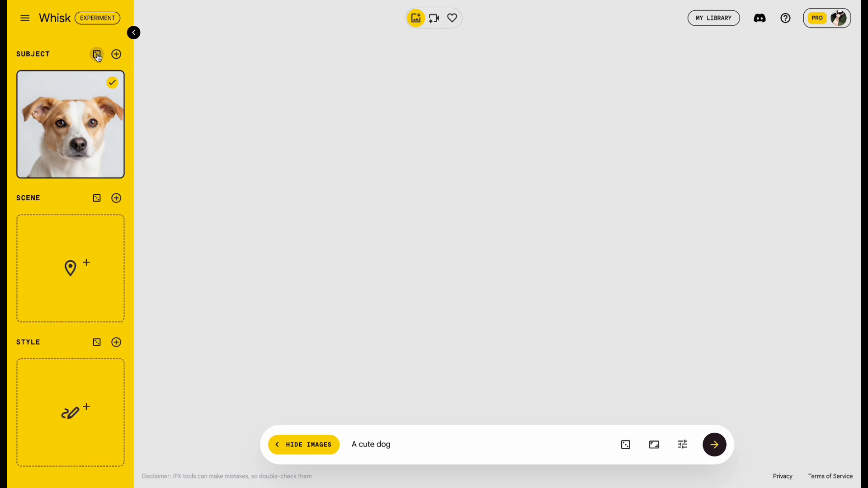
{"action": "left_click", "coordinate": [97, 53]}
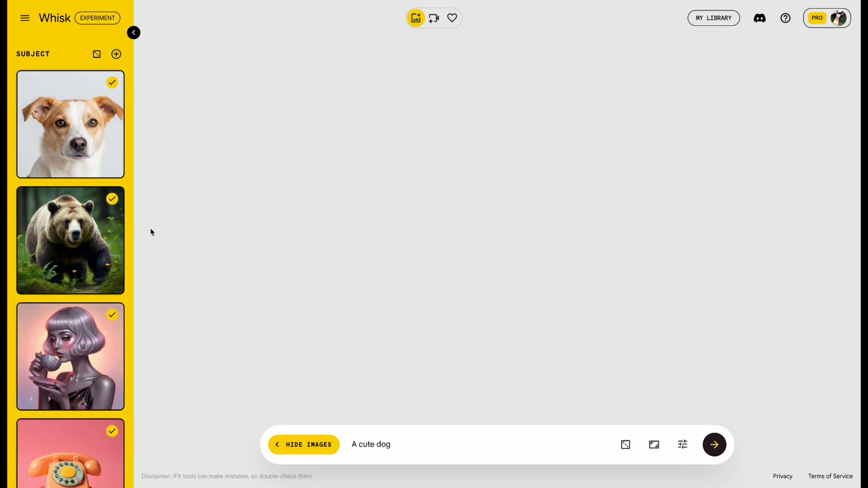
{"action": "mouse_move", "coordinate": [71, 240]}
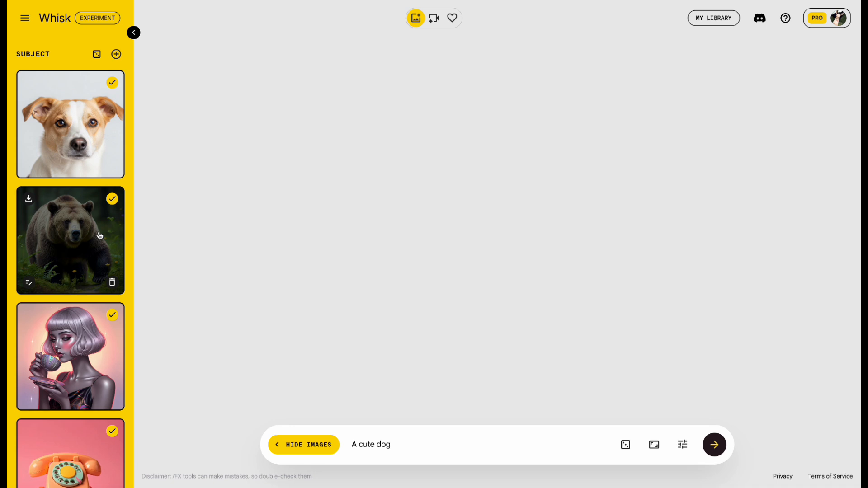
{"action": "left_click", "coordinate": [112, 282]}
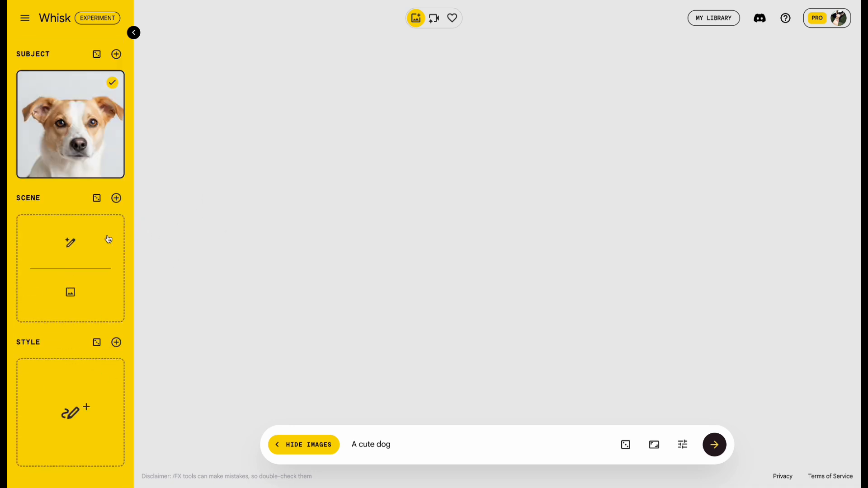
Generate a formal flower-garden image for the Scene slot
{"action": "left_click", "coordinate": [70, 244]}
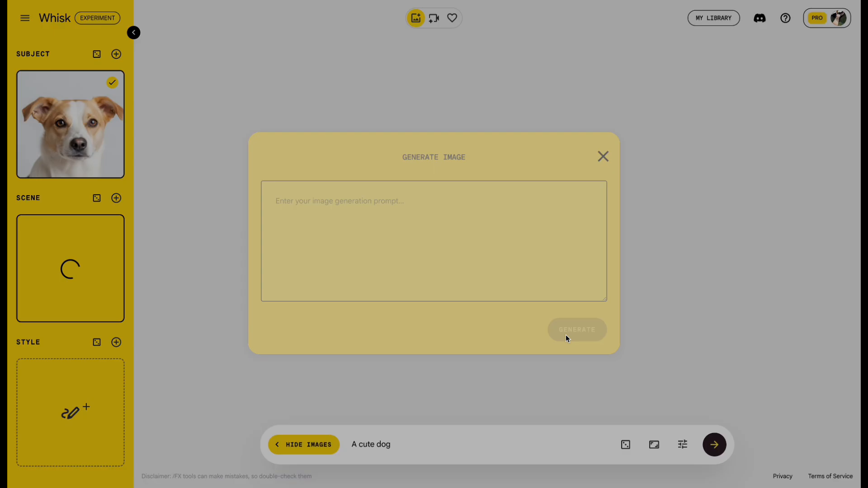
{"action": "left_click", "coordinate": [603, 156]}
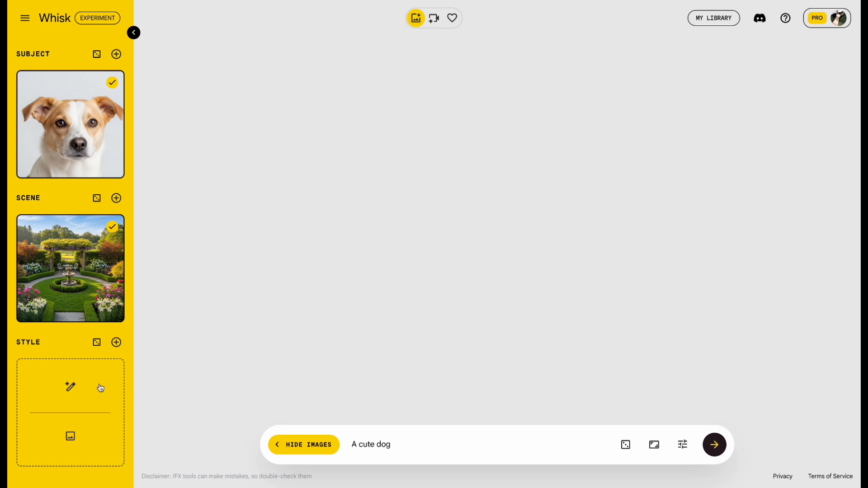
Pick the pixel-art knight forest image from existing images as the Style
{"action": "left_click", "coordinate": [96, 342]}
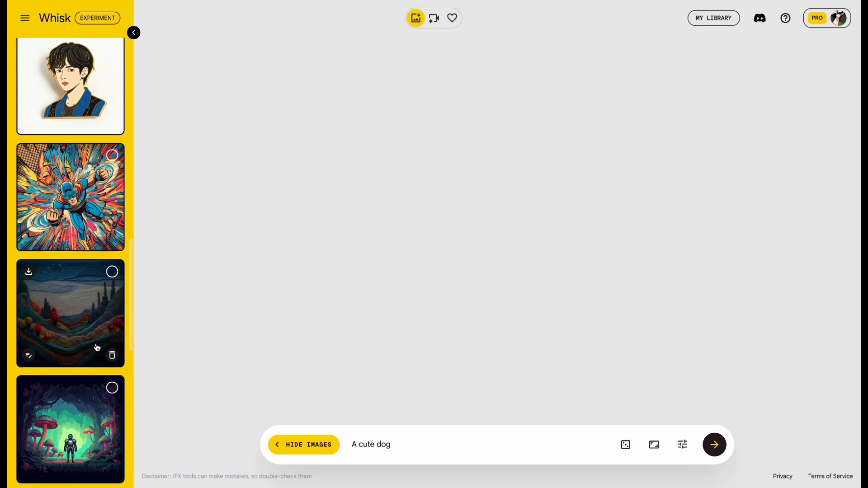
{"action": "scroll", "scroll_direction": "down", "scroll_amount": 3}
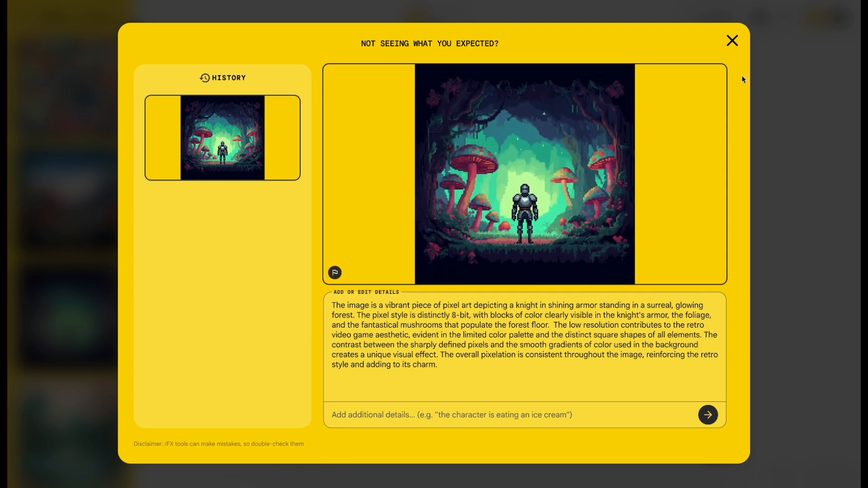
{"action": "left_click", "coordinate": [732, 40]}
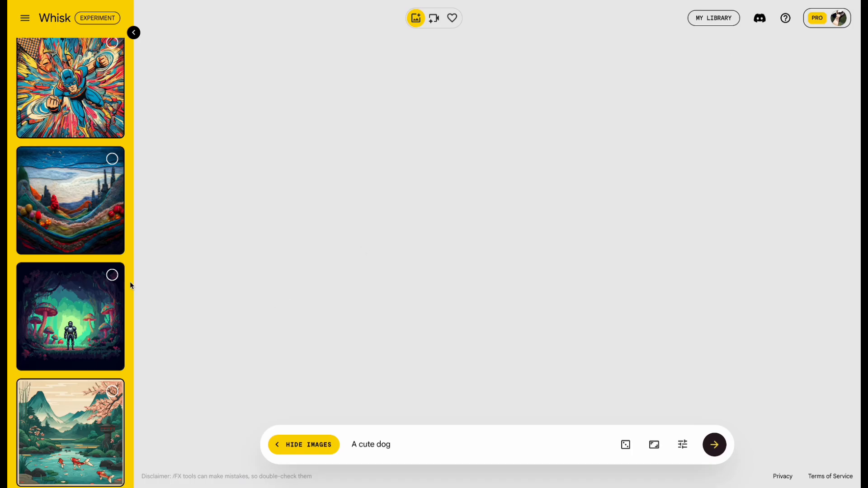
{"action": "left_click", "coordinate": [112, 275]}
{"action": "type", "text": " playing"}
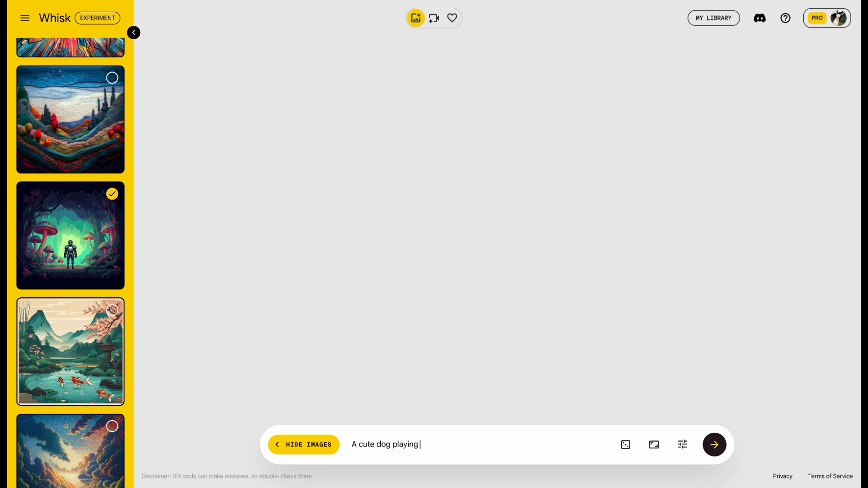
Generate the cute dog playing in the yard and review the results
{"action": "type", "text": "in the yard"}
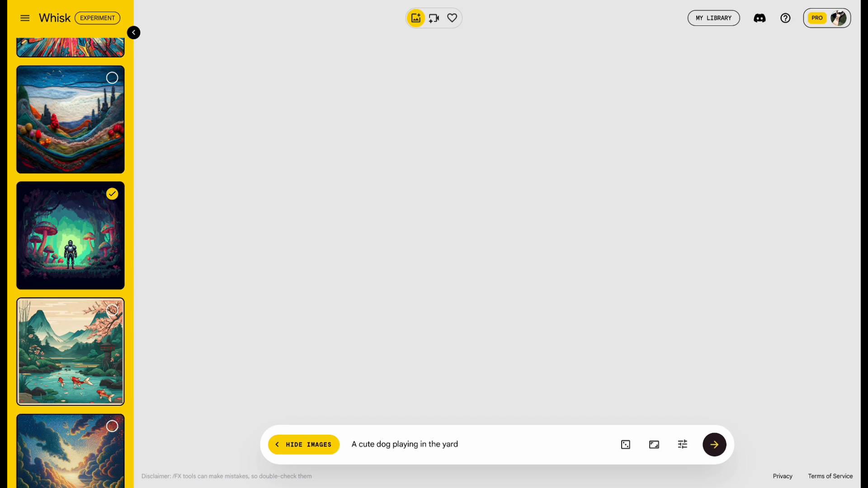
{"action": "left_click", "coordinate": [715, 446]}
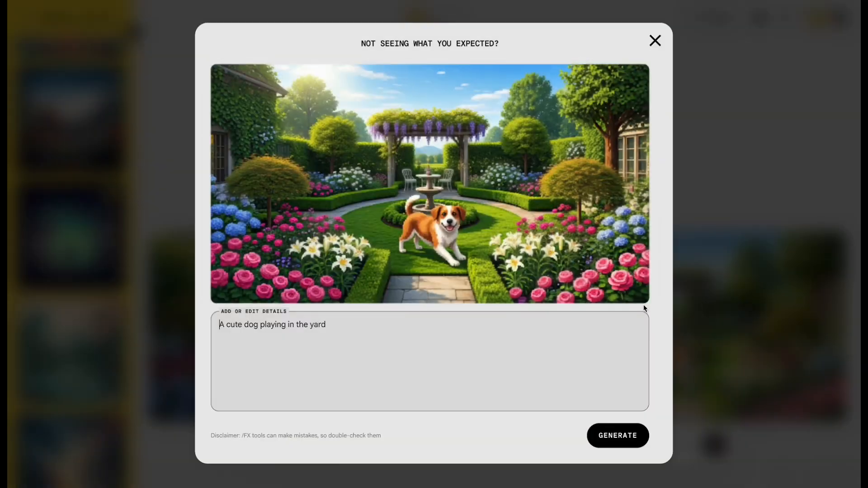
{"action": "left_click", "coordinate": [655, 40]}
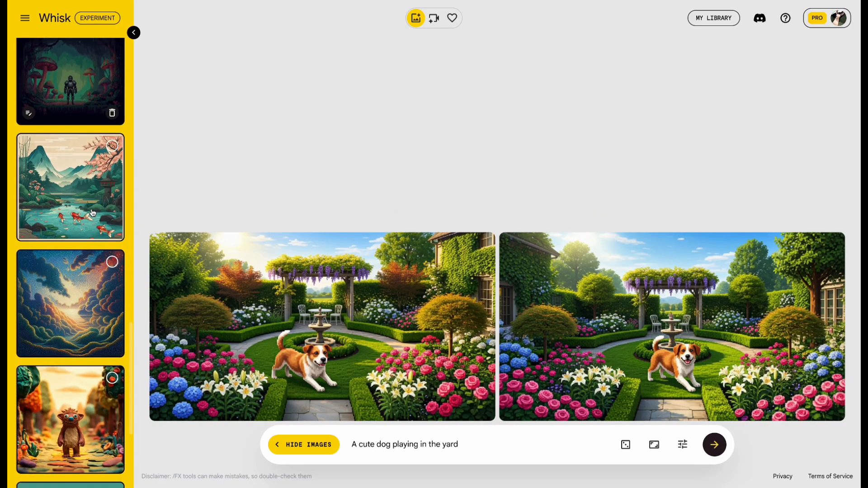
{"action": "scroll", "scroll_direction": "down", "scroll_amount": 3}
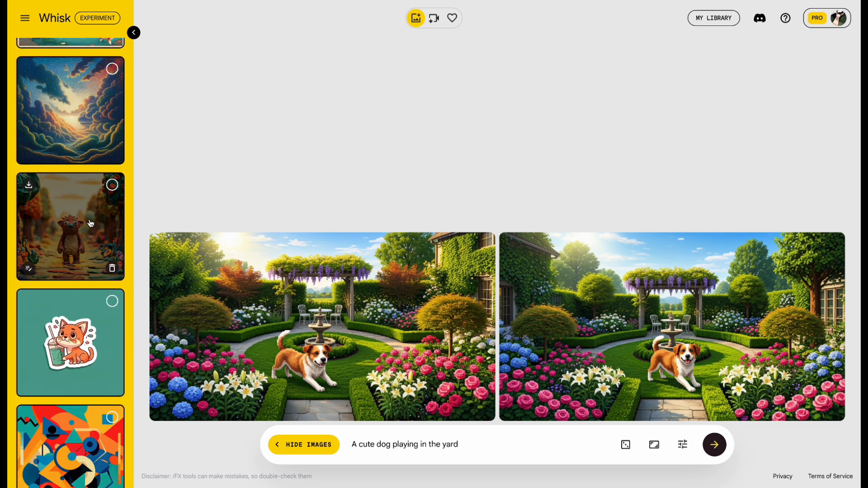
{"action": "left_click", "coordinate": [112, 184]}
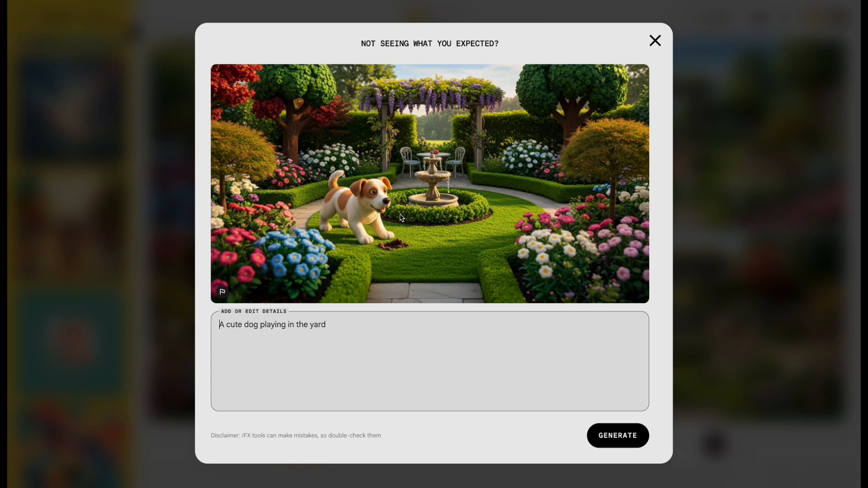
Generate another version from the 'Not seeing what you expected?' dialog and close it
{"action": "left_click", "coordinate": [656, 40]}
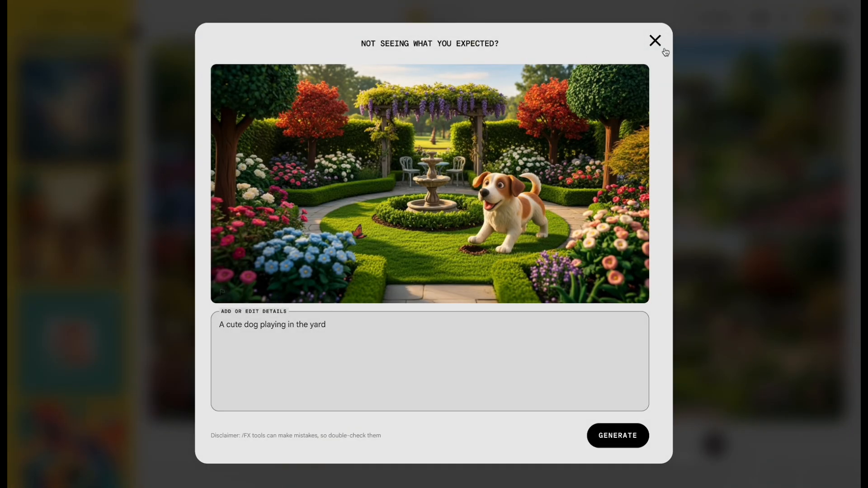
{"action": "left_click", "coordinate": [654, 40]}
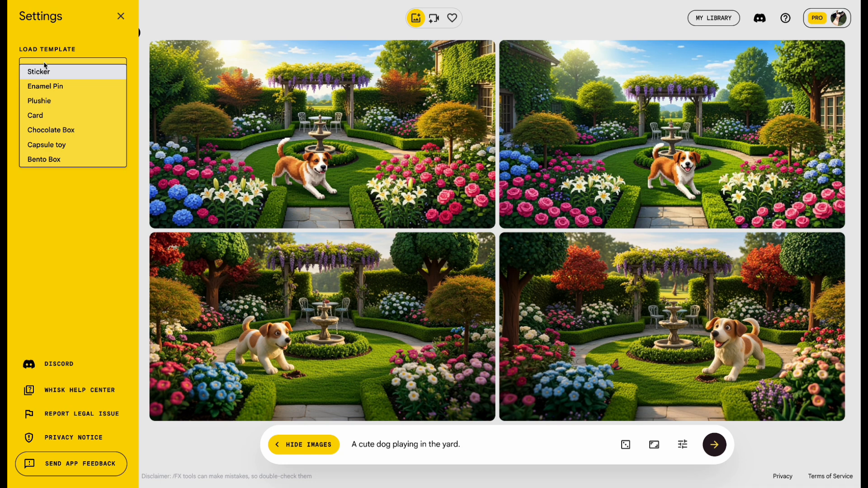
{"action": "mouse_move", "coordinate": [51, 112]}
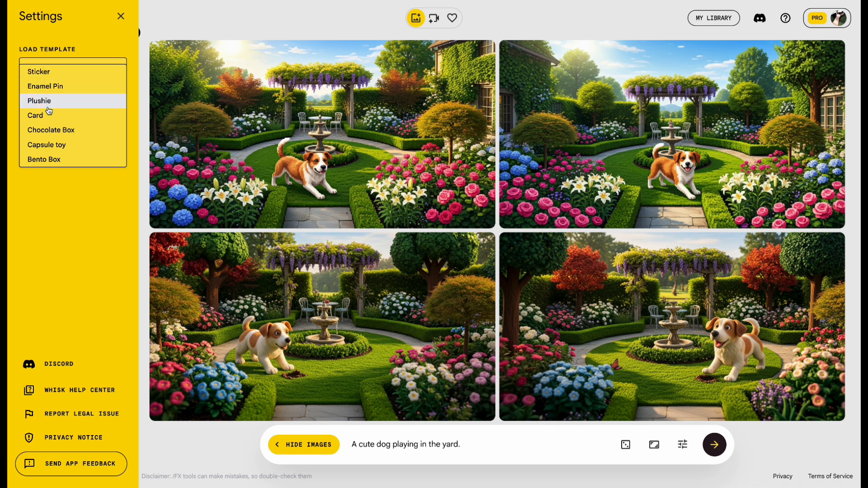
{"action": "mouse_move", "coordinate": [44, 135]}
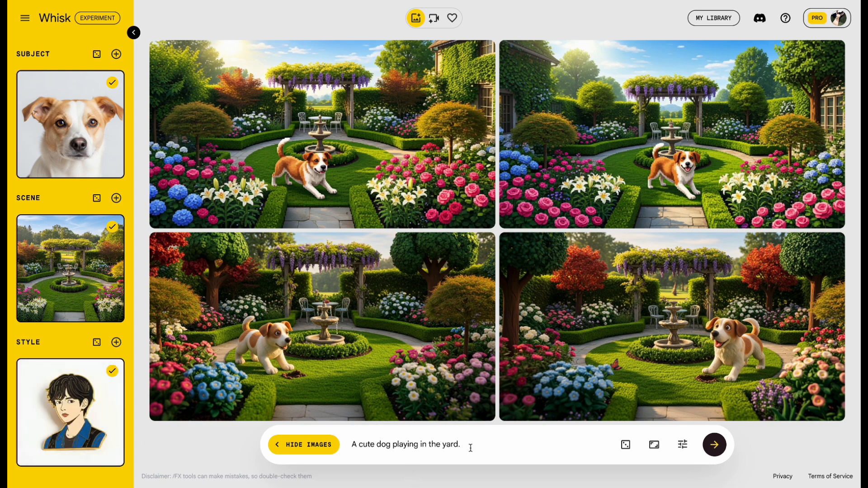
Generate from the prompt 'Turn this dog into an enamel pin'
{"action": "type", "text": "Tur"}
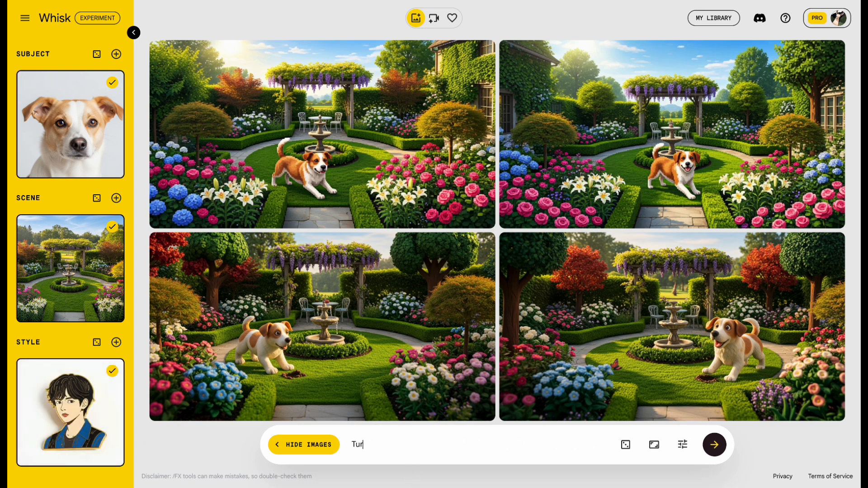
{"action": "type", "text": "Turn this dog into an enamel pin"}
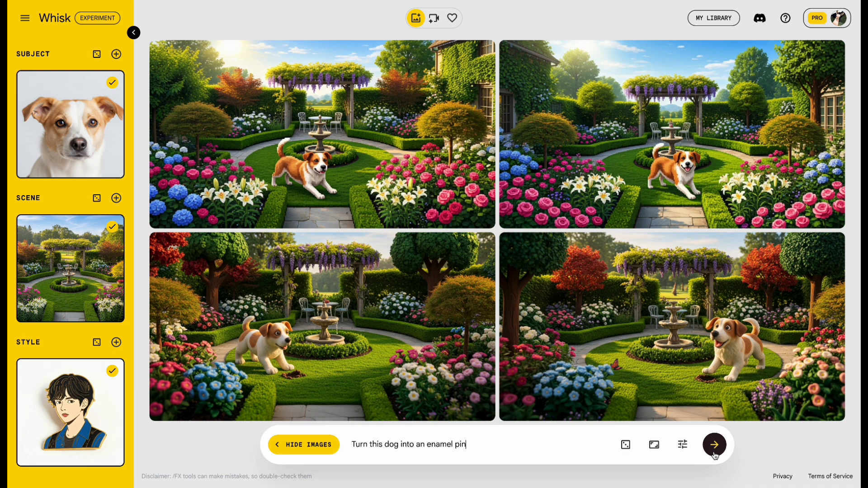
{"action": "left_click", "coordinate": [715, 445]}
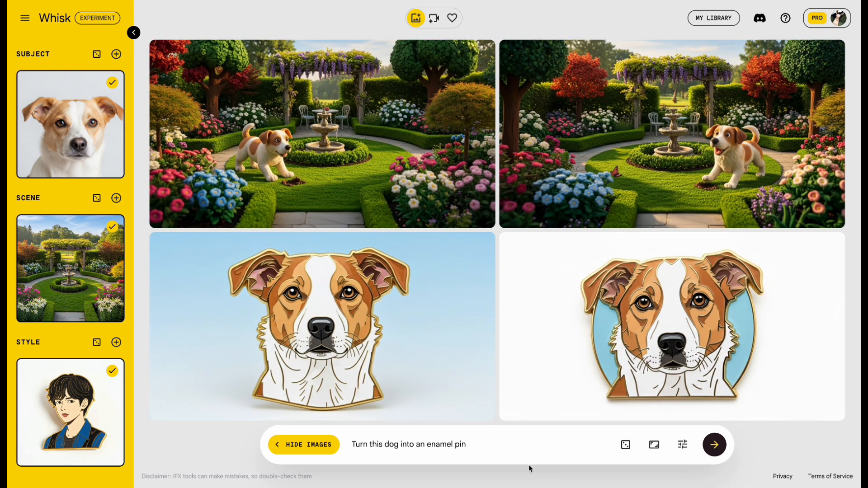
{"action": "mouse_move", "coordinate": [146, 421]}
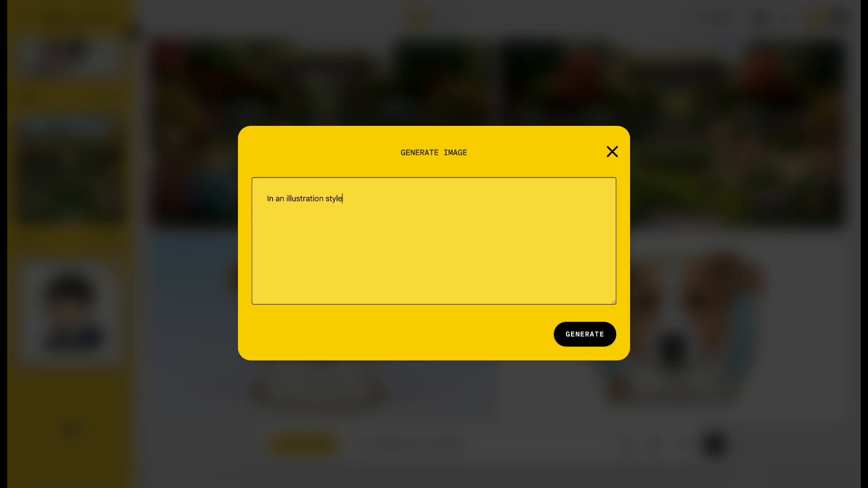
Generate an 'In an illustration style' reference image for the Style slot
{"action": "left_click", "coordinate": [584, 334]}
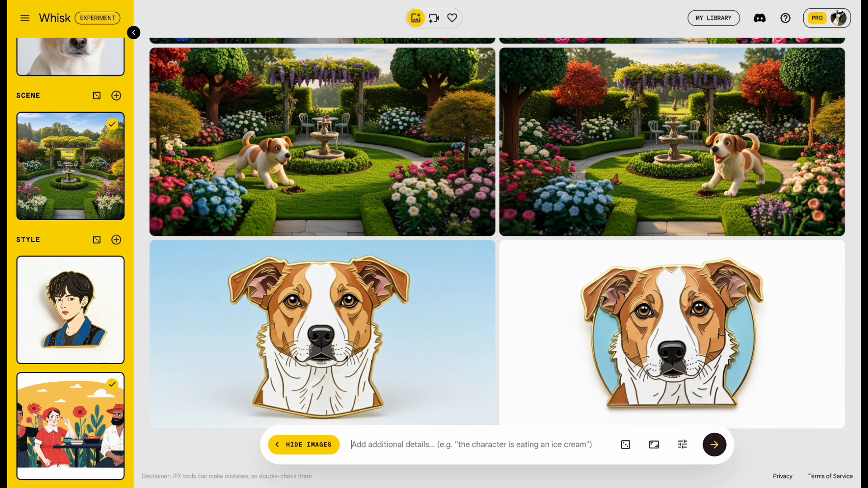
{"action": "type", "text": "Th"}
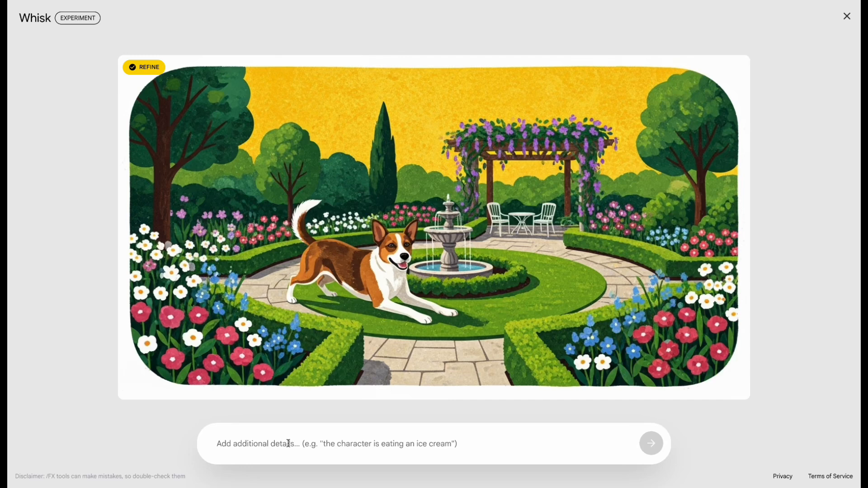
Refine the illustration with 'A few butterflies' above the garden
{"action": "type", "text": "A few butterflie"}
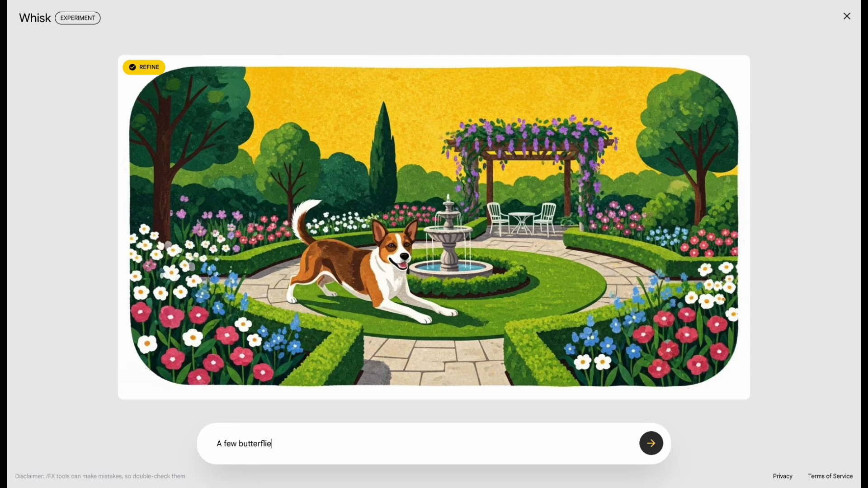
{"action": "left_click", "coordinate": [652, 443]}
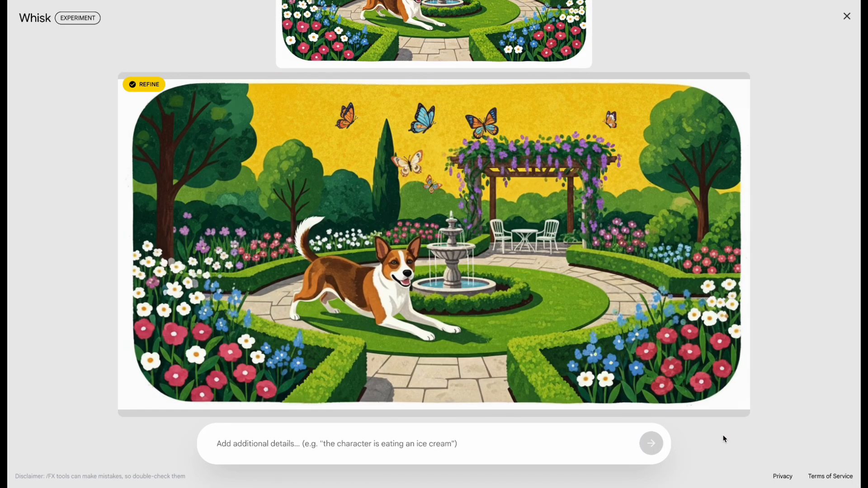
{"action": "mouse_move", "coordinate": [396, 126]}
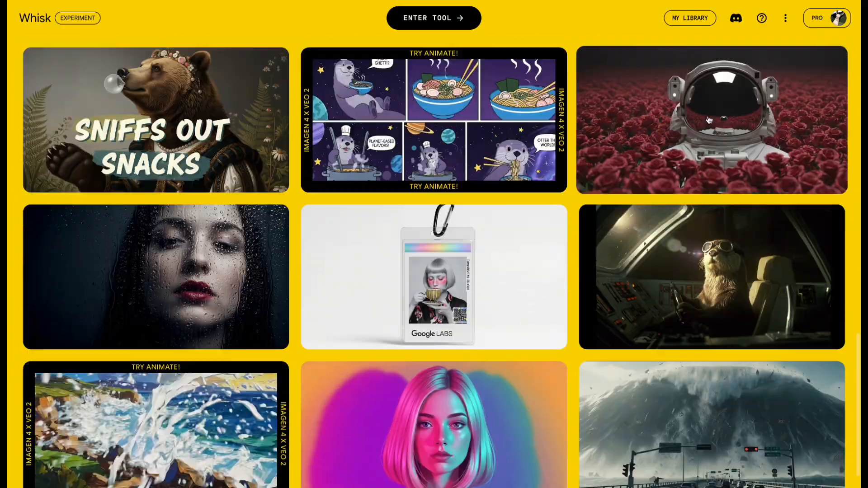
Load the otter ramen comic example from the gallery into the workspace
{"action": "scroll", "scroll_direction": "up", "scroll_amount": 3}
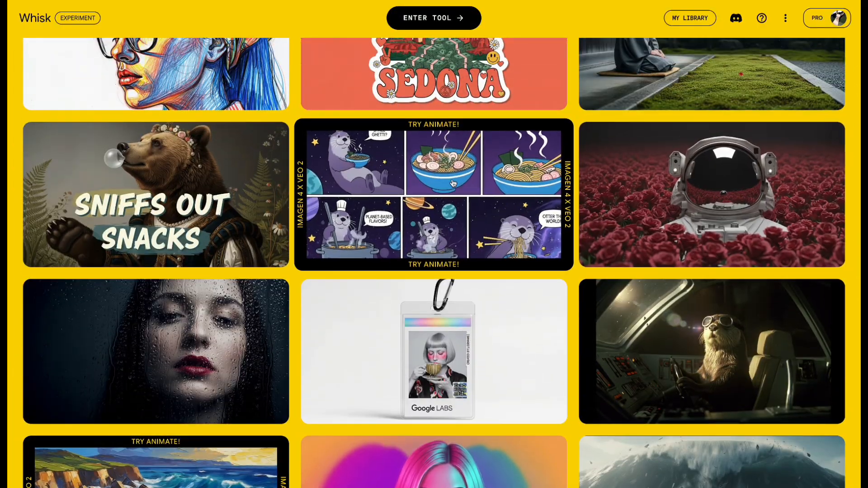
{"action": "left_click", "coordinate": [452, 183]}
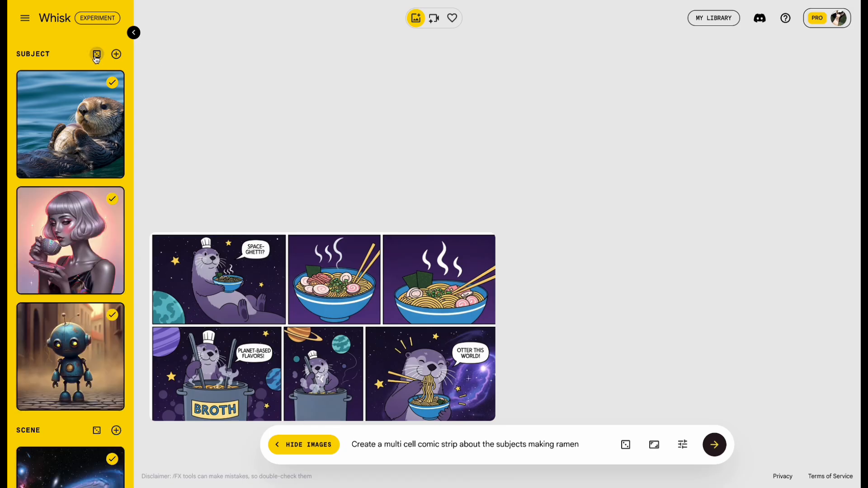
Choose the overgrown green city as the scene and generate new comic strips
{"action": "scroll", "scroll_direction": "down", "scroll_amount": 3}
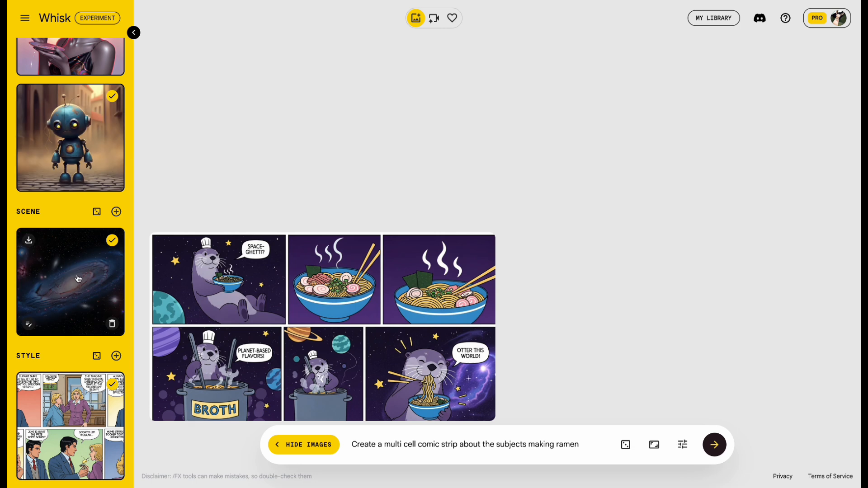
{"action": "scroll", "scroll_direction": "down", "scroll_amount": 3}
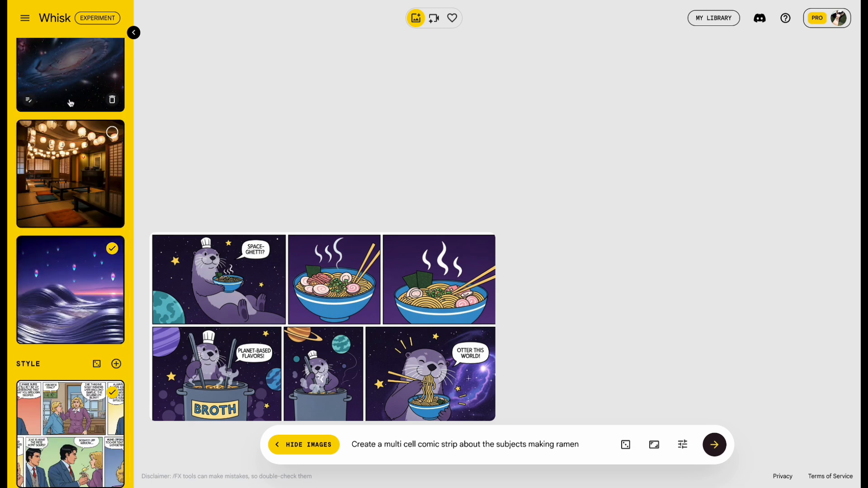
{"action": "scroll", "scroll_direction": "down", "scroll_amount": 3}
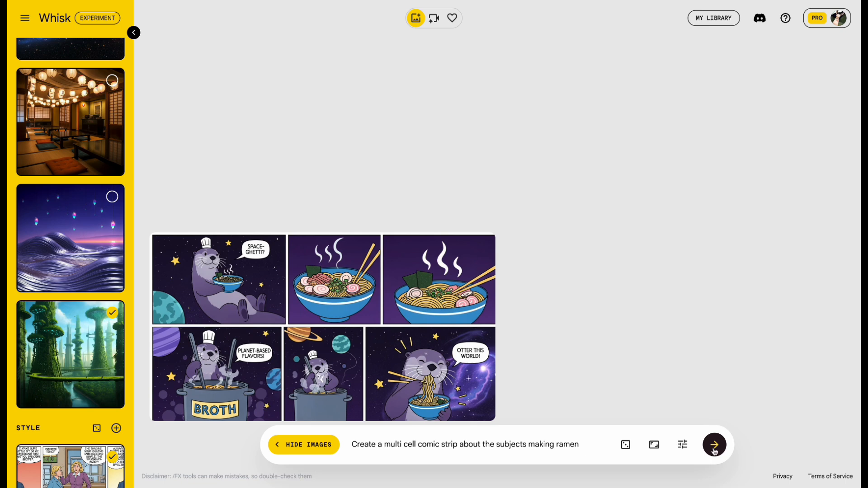
{"action": "left_click", "coordinate": [715, 446]}
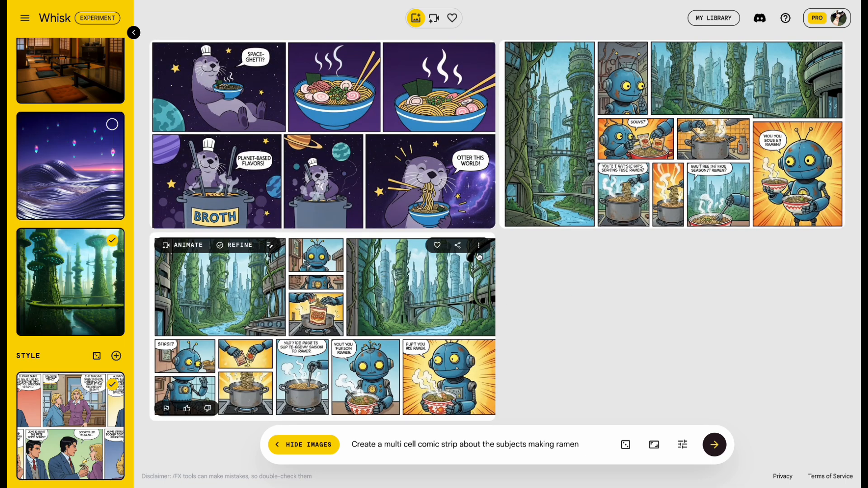
Download the lower robot ramen comic strip via its options menu
{"action": "left_click", "coordinate": [478, 245]}
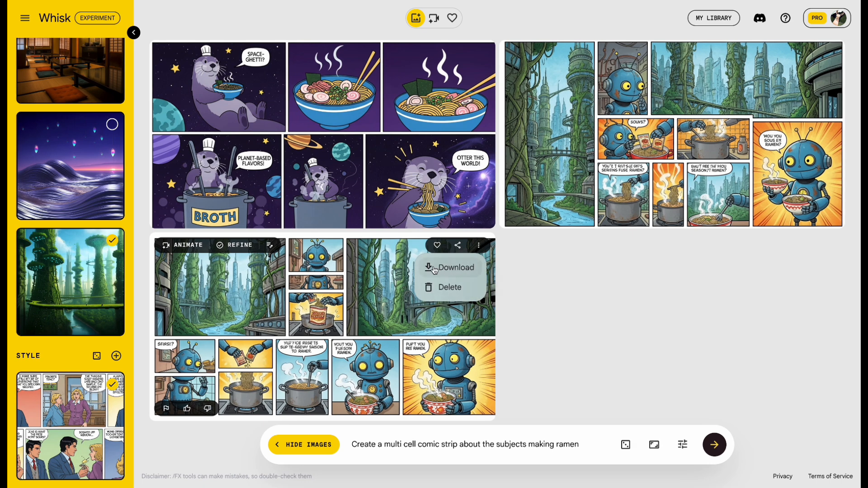
{"action": "left_click", "coordinate": [546, 27]}
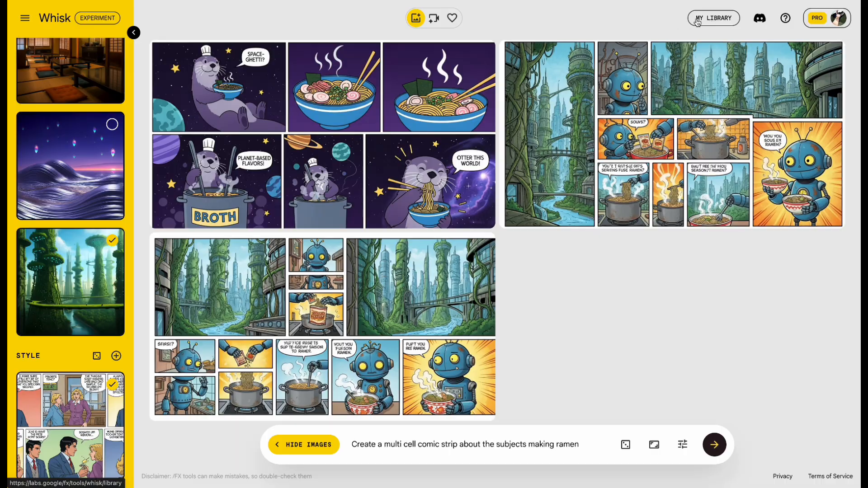
Return via My Library to the dog-in-garden project with its reference images shown
{"action": "left_click", "coordinate": [714, 19]}
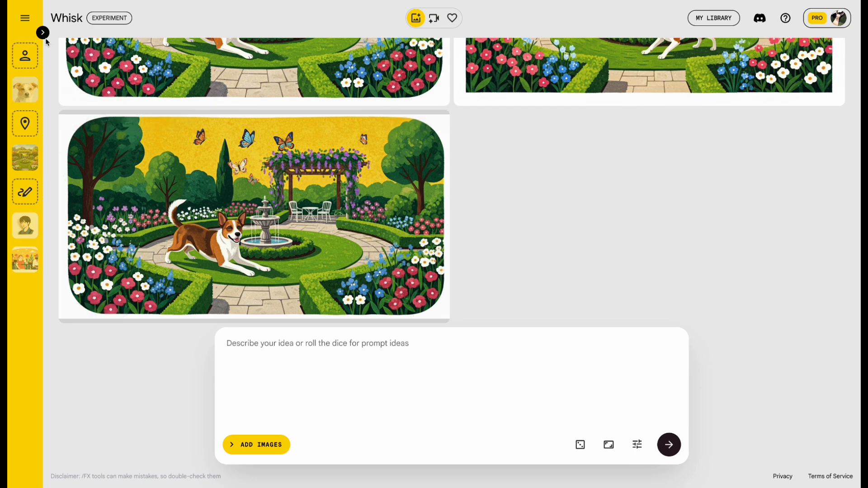
{"action": "left_click", "coordinate": [42, 32]}
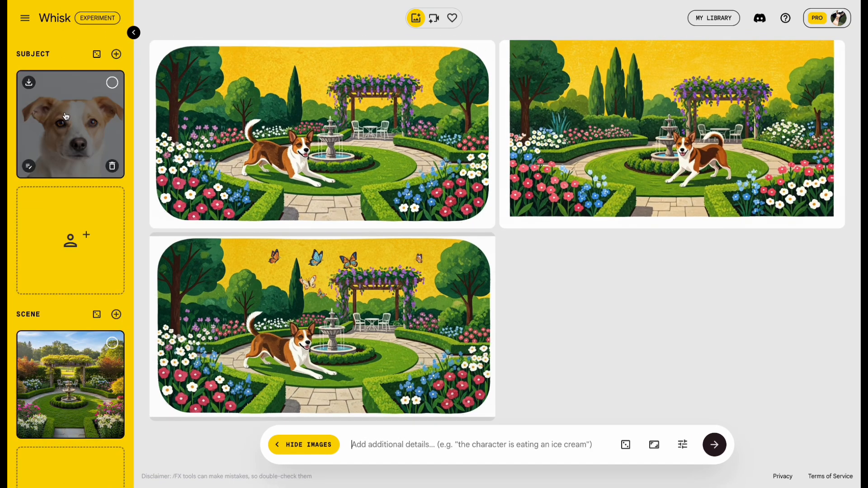